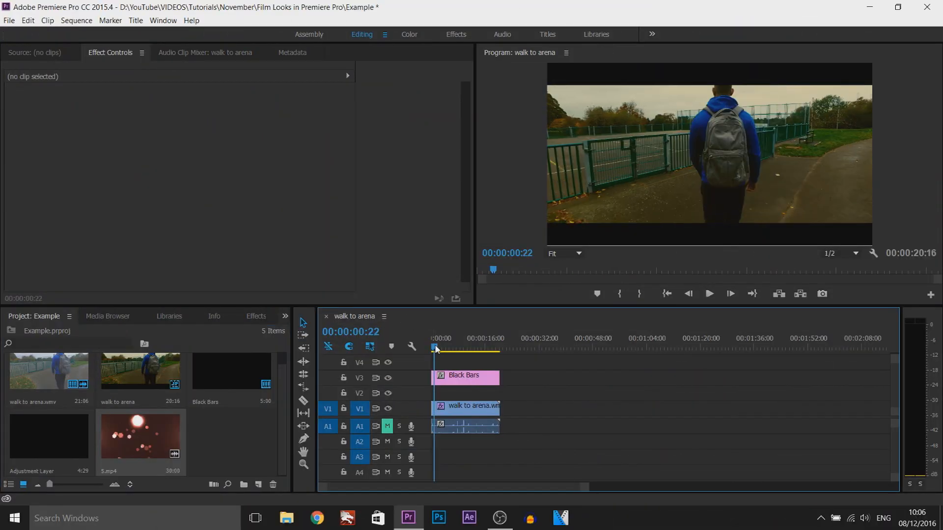
Drag the 5.mp4 bokeh clip onto the top video track V4
left_click_drag(434, 348, 445, 348)
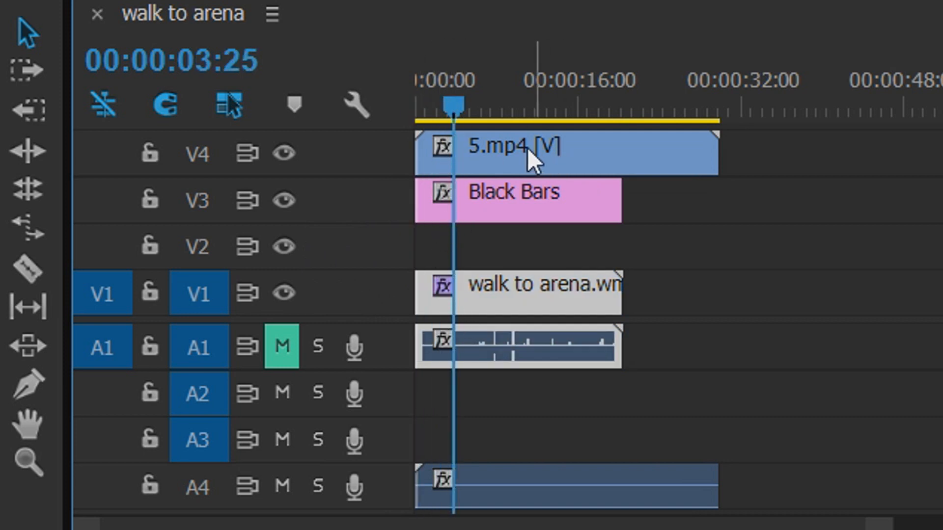
mouse_move(205, 153)
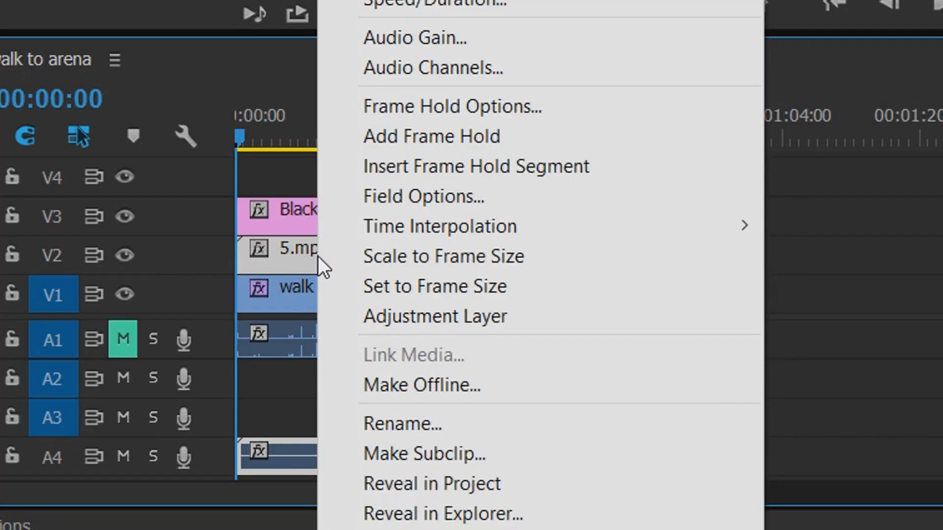
mouse_move(434, 286)
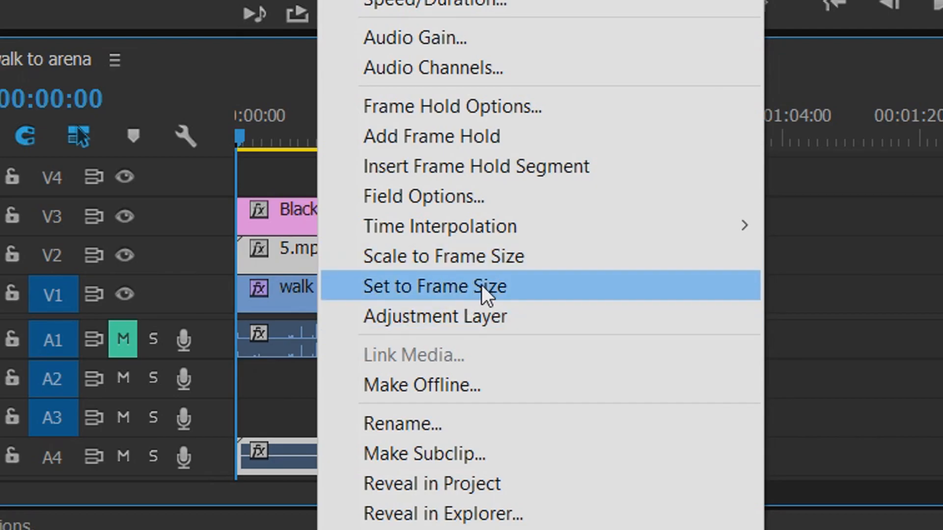
Set the 5.mp4 clip on V2 to frame size so it fills the frame
left_click(434, 286)
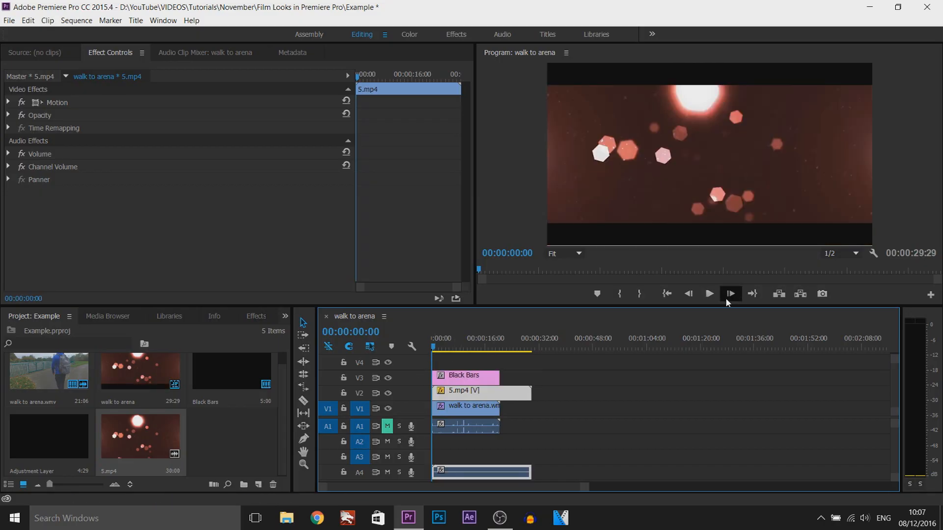
left_click(729, 293)
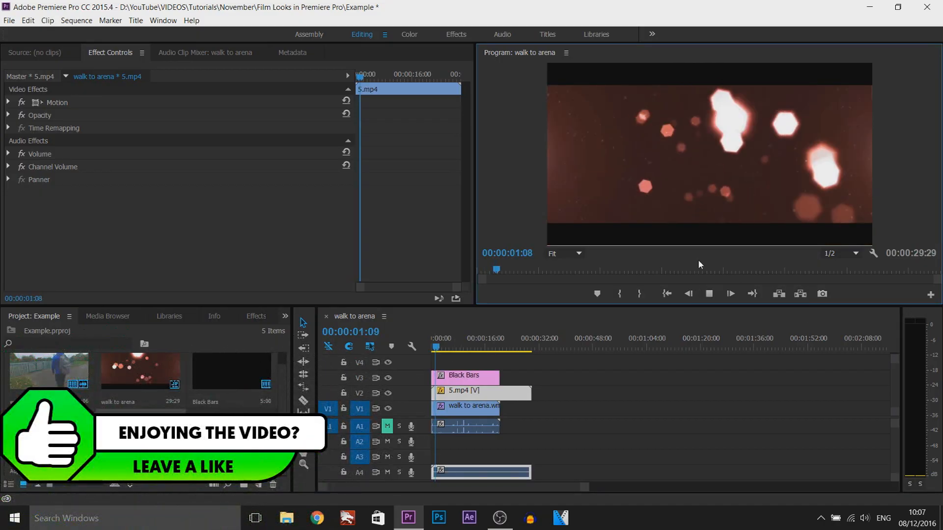
left_click(731, 294)
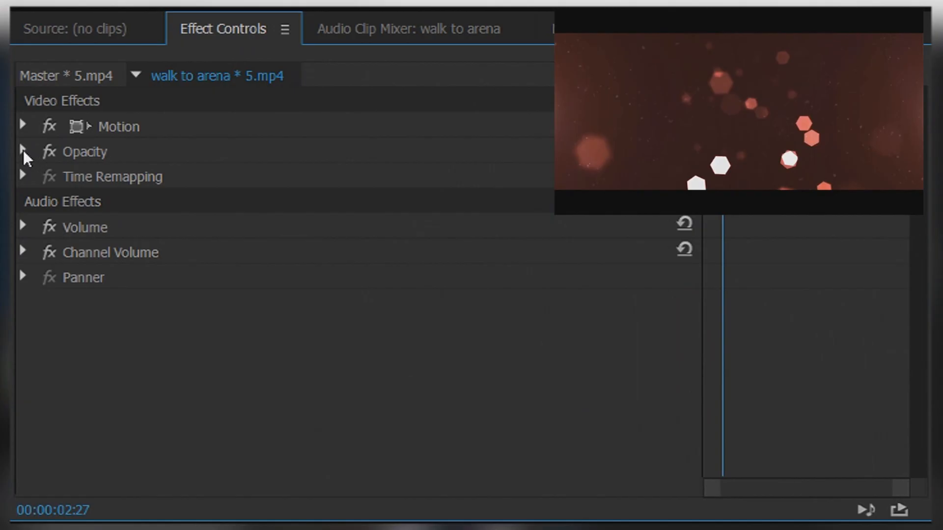
Preview Screen, Lighten, Color Burn and Color Dodge on 5.mp4, then return to Normal
left_click(23, 151)
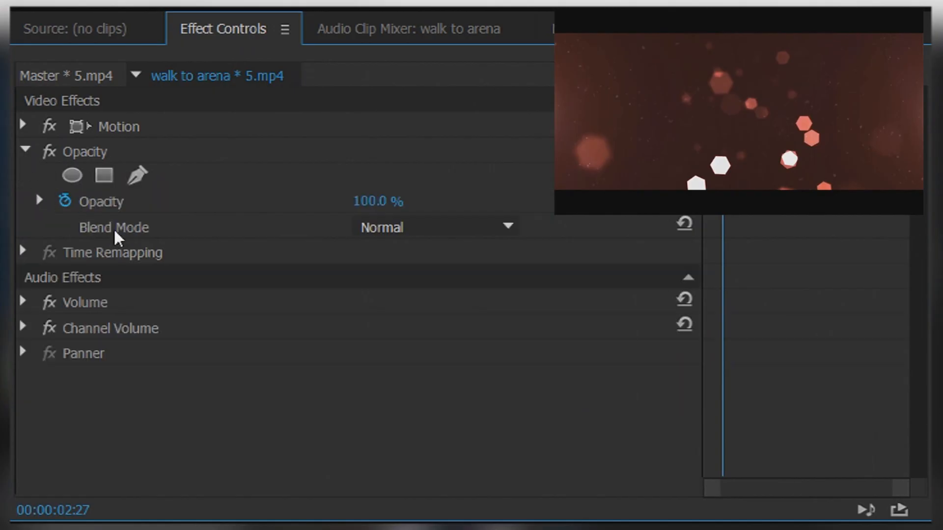
left_click(433, 227)
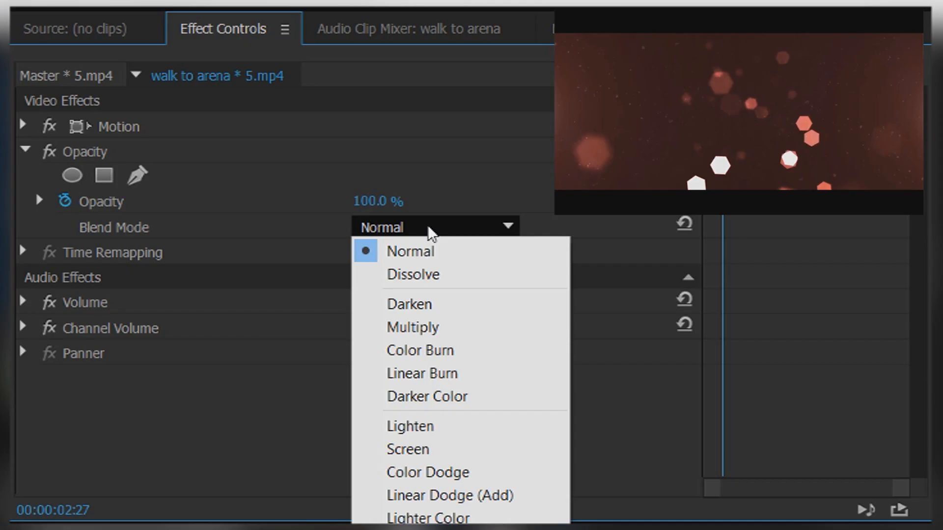
left_click(407, 449)
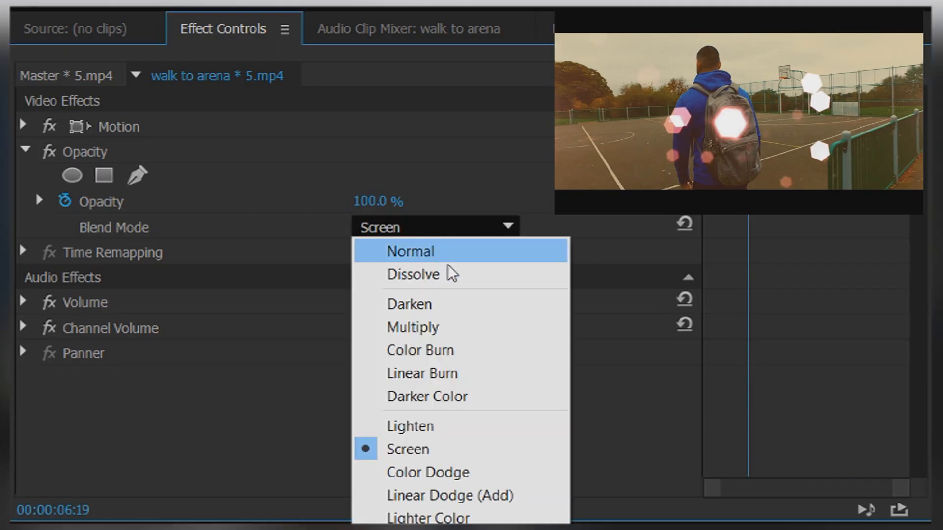
left_click(410, 426)
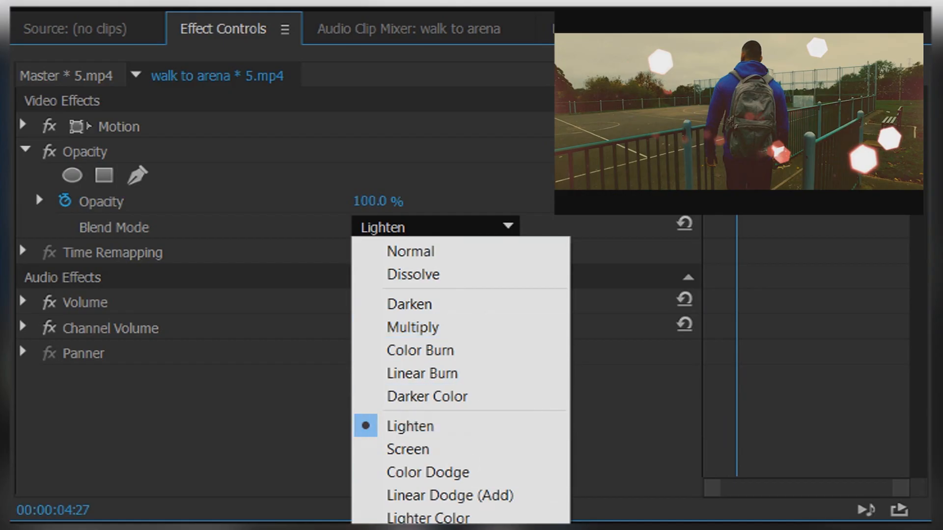
mouse_move(421, 350)
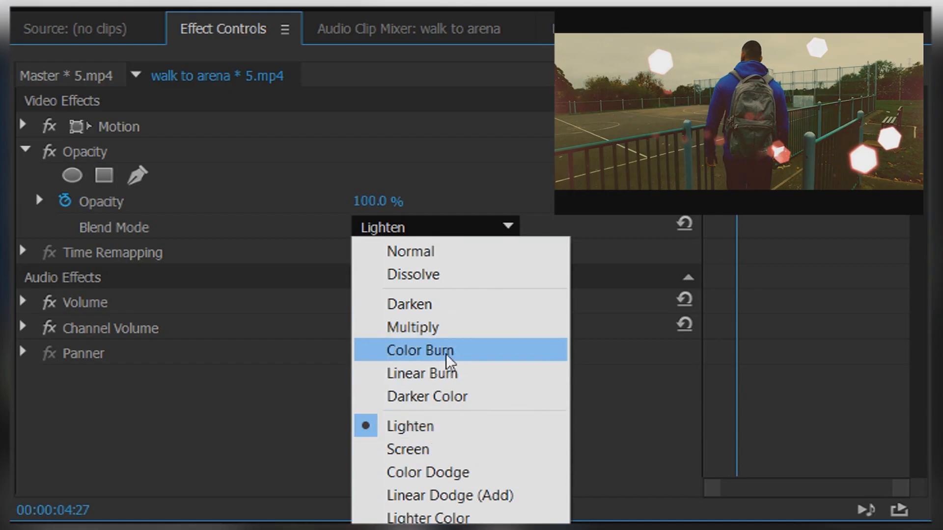
left_click(420, 351)
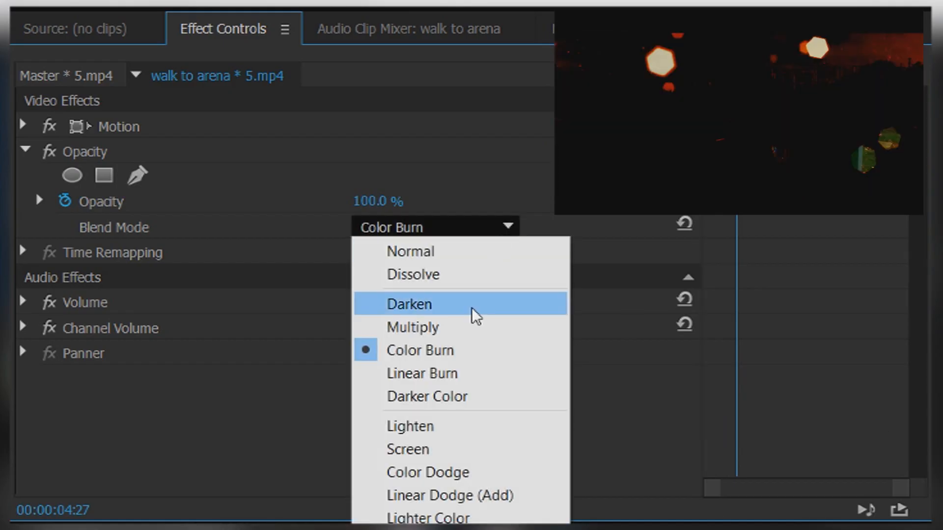
left_click(428, 472)
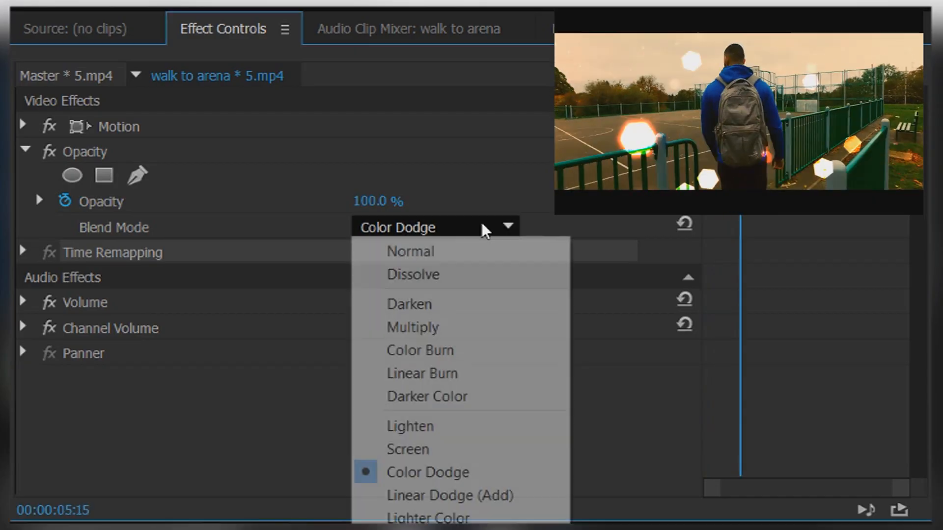
left_click(448, 495)
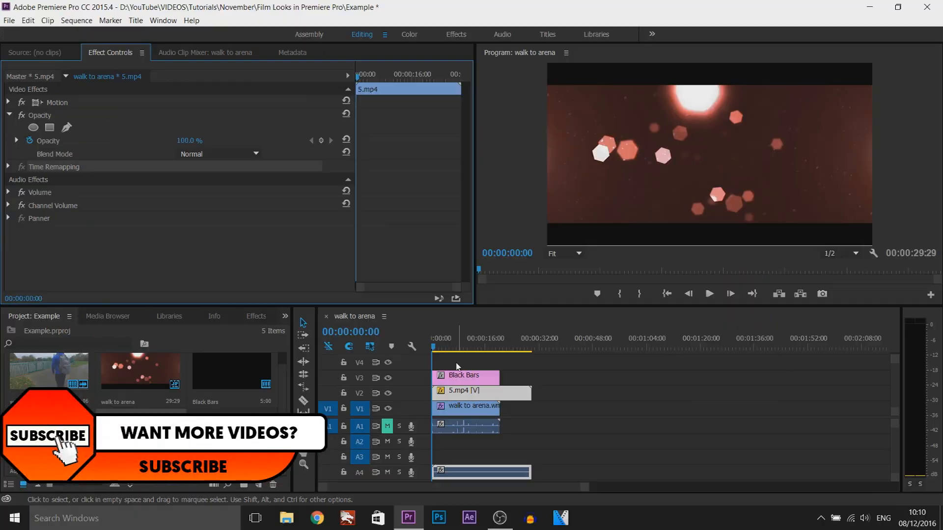
Preview Lighten and Color Dodge blend modes on the bokeh overlay
left_click(220, 154)
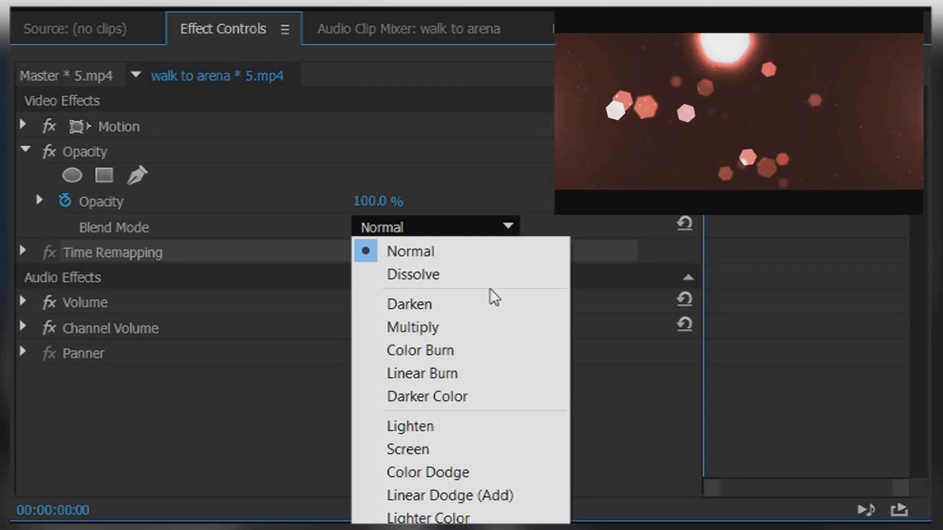
left_click(410, 426)
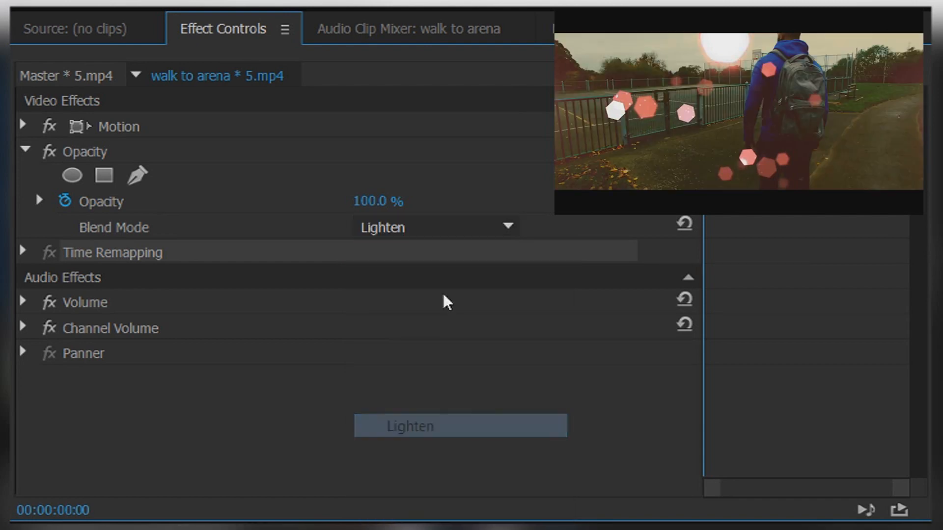
left_click(428, 472)
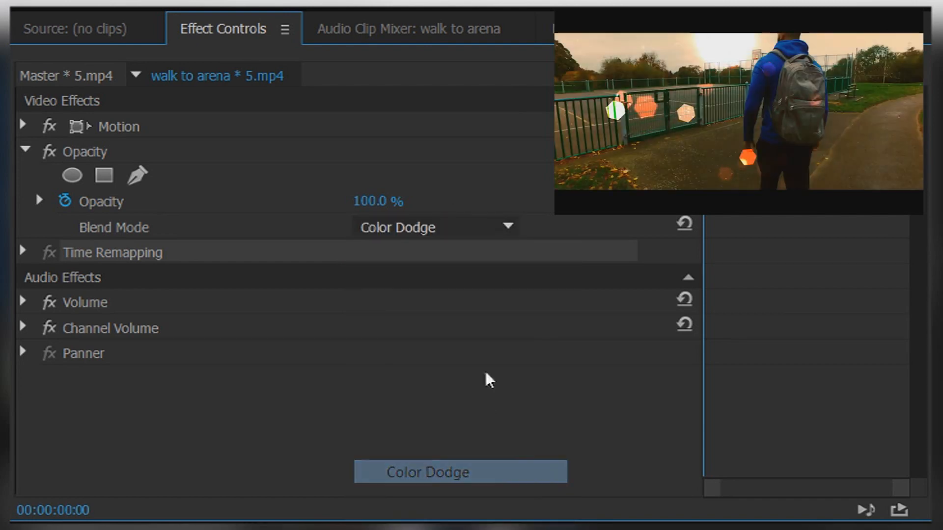
Preview Screen and Linear Dodge (Add), then settle on Lighter Color
left_click(434, 227)
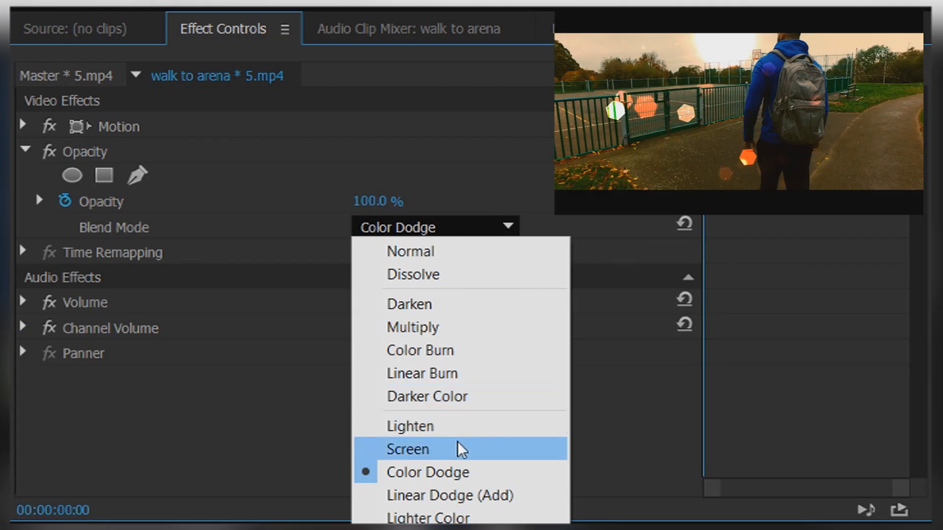
left_click(408, 448)
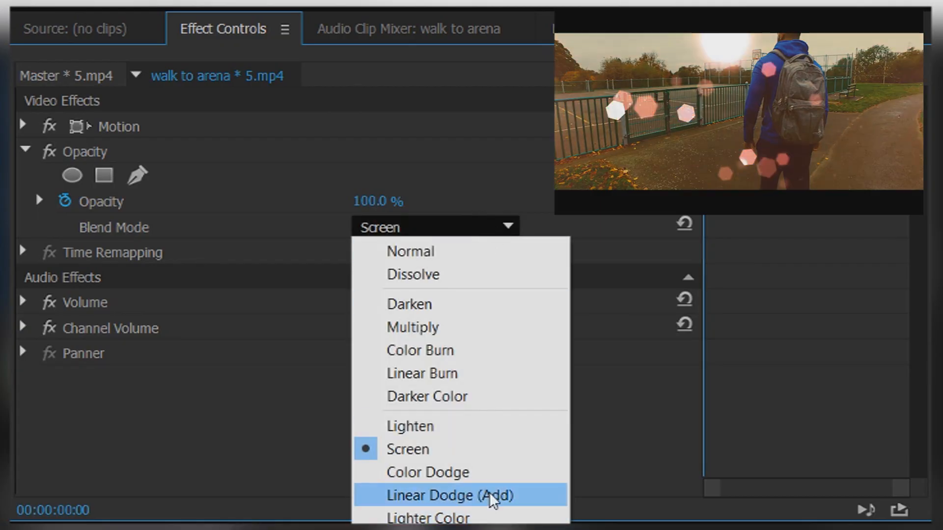
left_click(450, 496)
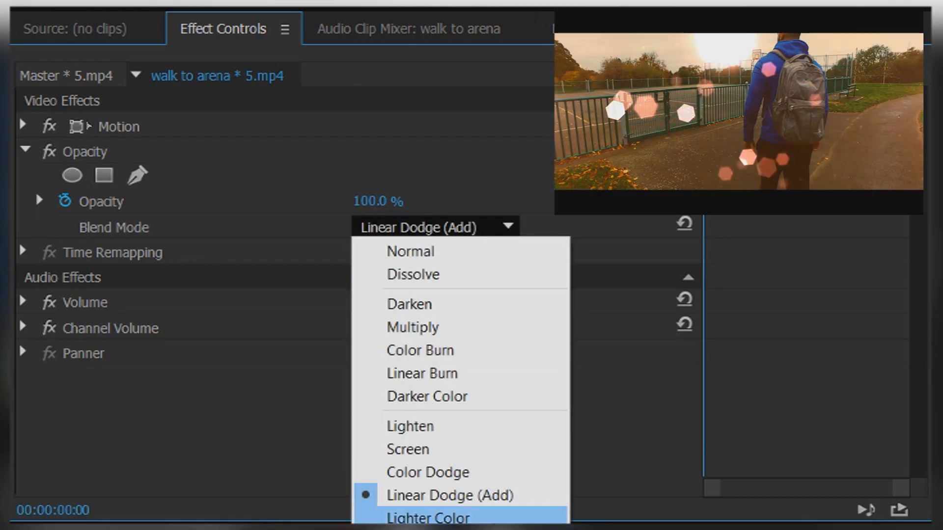
left_click(429, 516)
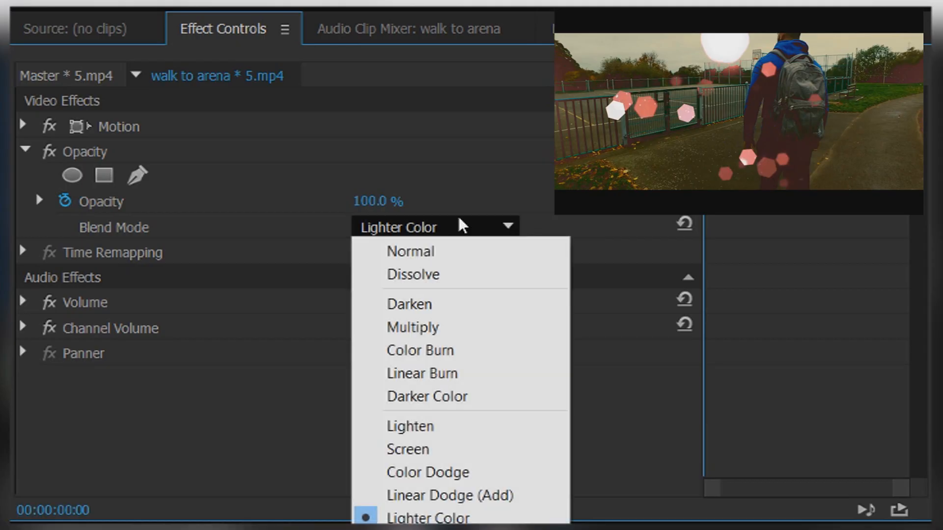